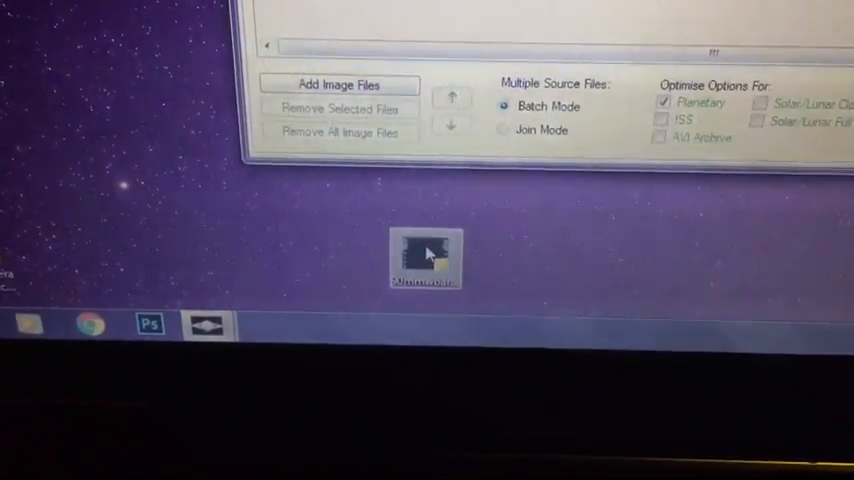
Step: Play the Jupiter AVI capture from the desktop in Windows Media Player
double_click(424, 260)
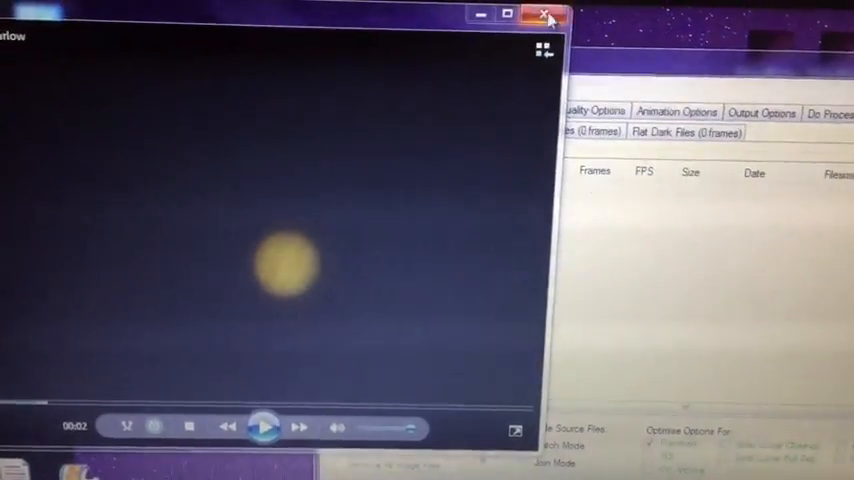
Step: Close the video player and show PIPP's About window (x86 v2.5.8)
click(548, 16)
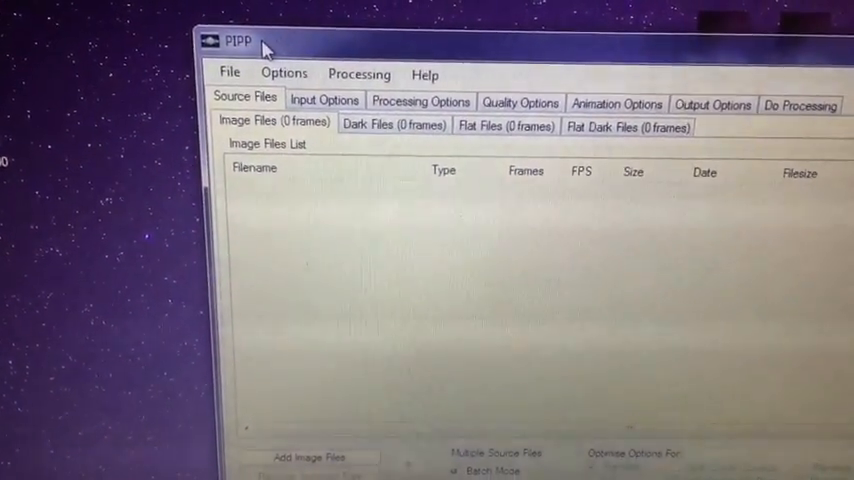
click(412, 72)
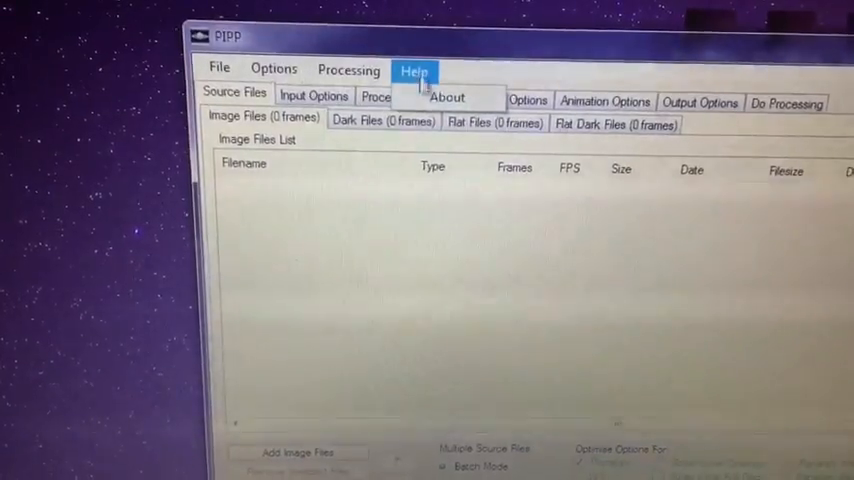
click(448, 96)
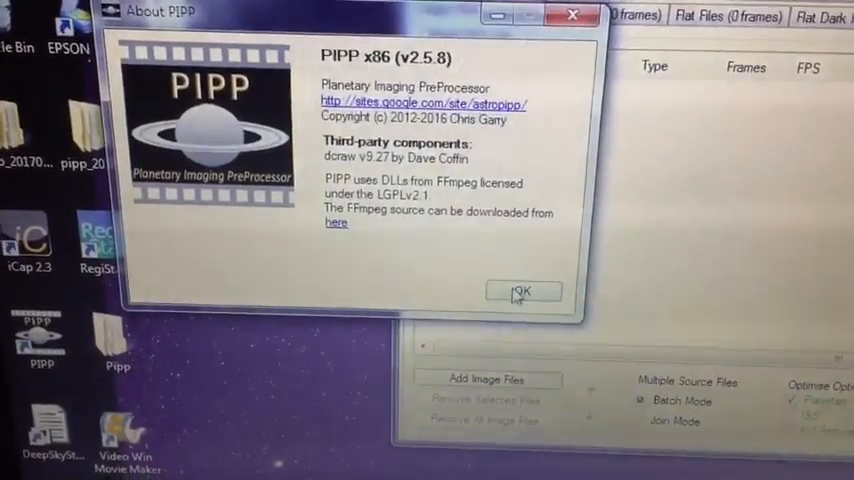
Step: Dismiss About, load the 1718-frame Jupiter AVI and complete a single-frame test run
click(522, 292)
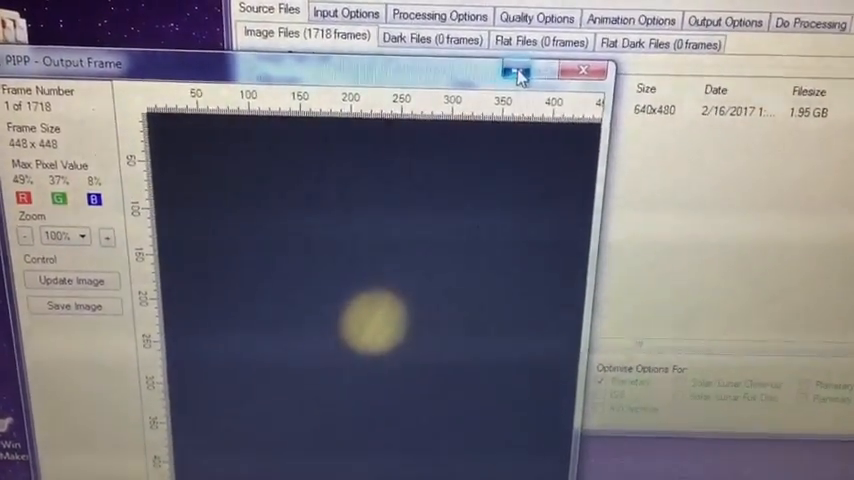
click(584, 68)
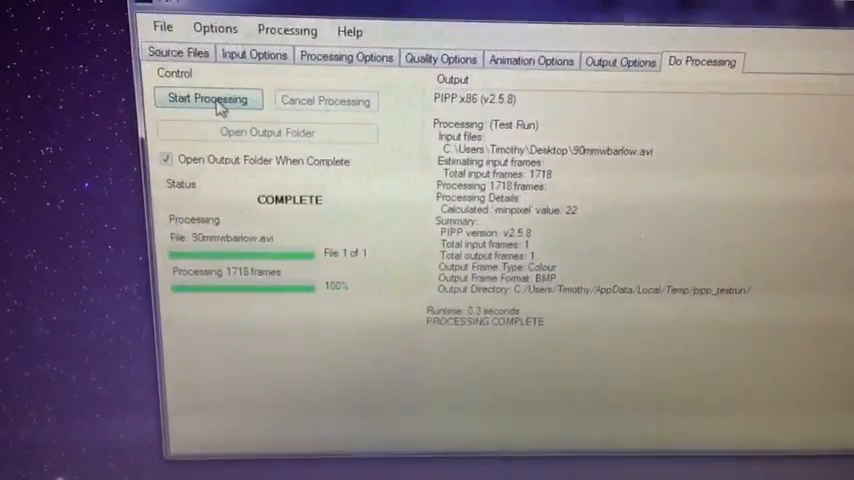
Step: Run full batch processing to 1703 output frames and view the output folder
click(208, 98)
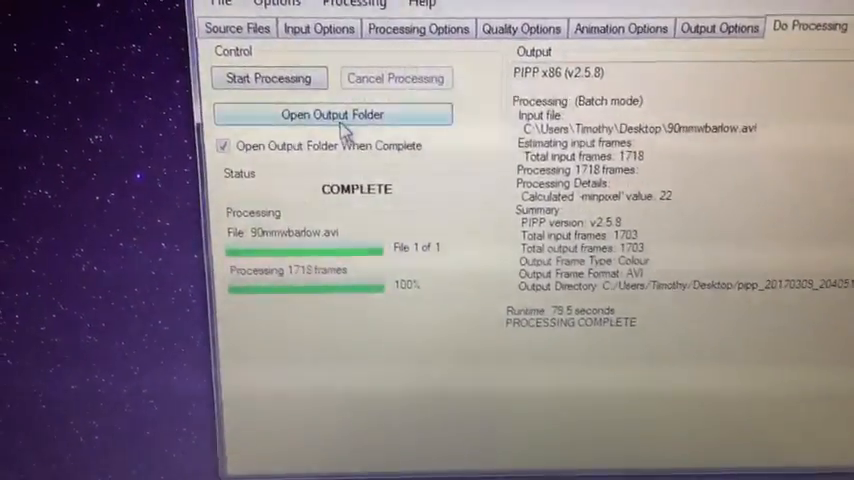
click(332, 114)
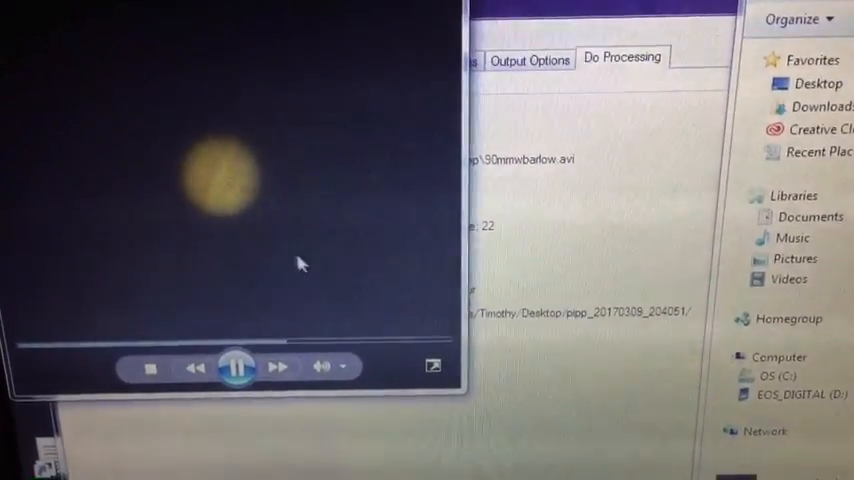
mouse_move(278, 200)
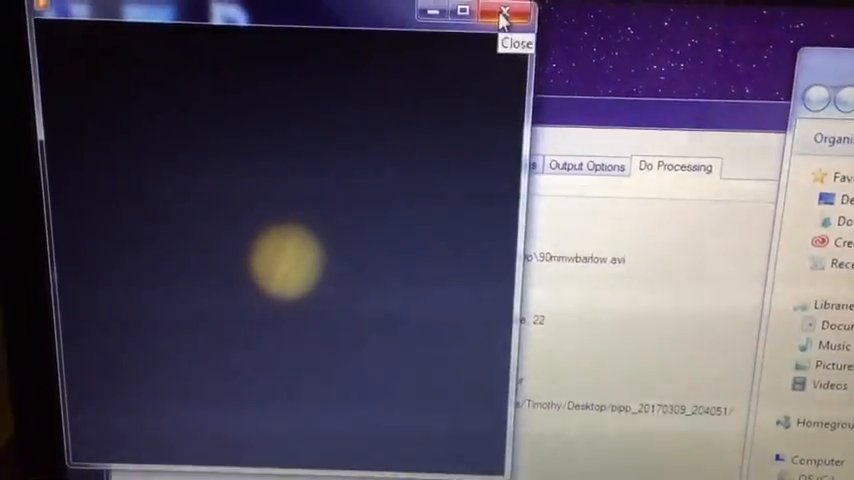
Step: Close the video player and launch RegiStax 6 on its Align page
click(504, 14)
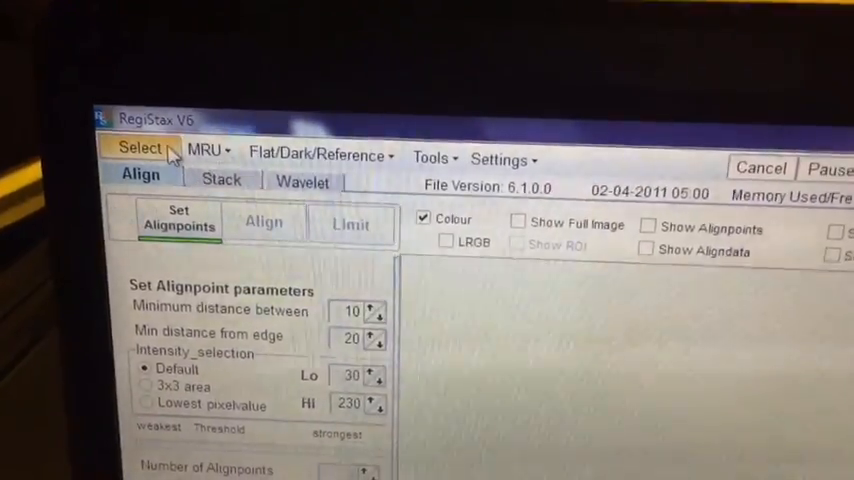
Step: Browse the Desktop in RegiStax's Select dialog for the preprocessed AVI
click(140, 148)
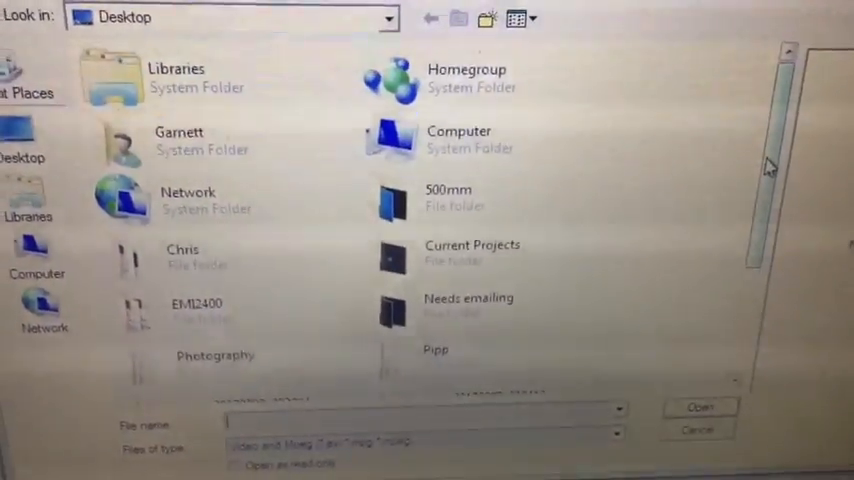
scroll(down, 3)
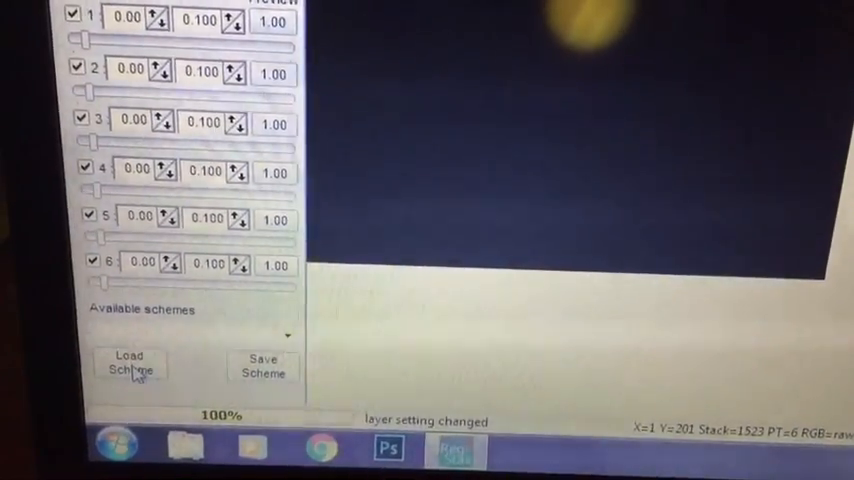
click(128, 364)
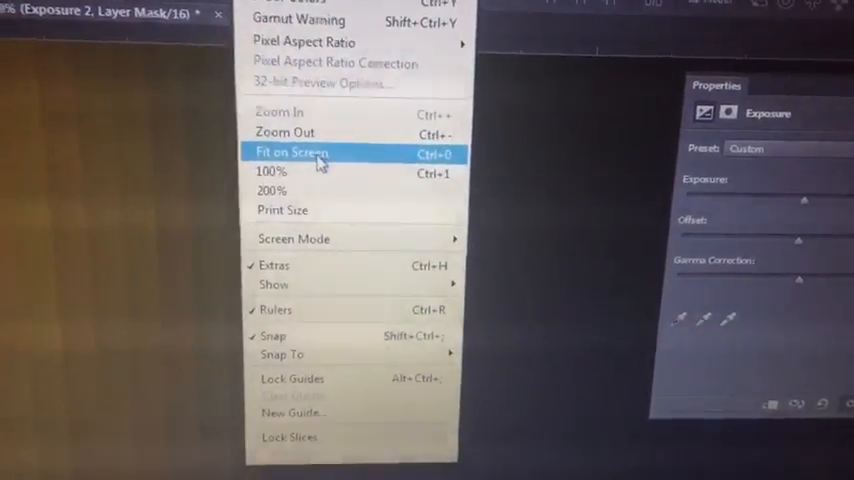
Step: Fit the whole Jupiter image on screen in Photoshop
click(288, 152)
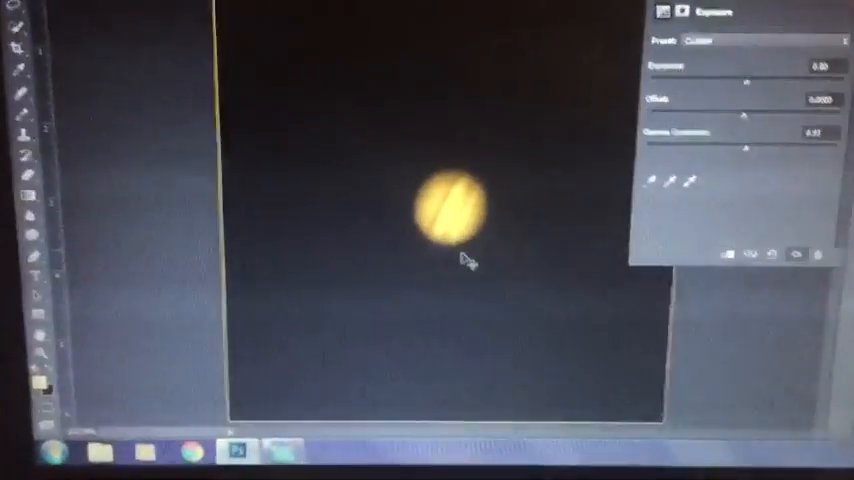